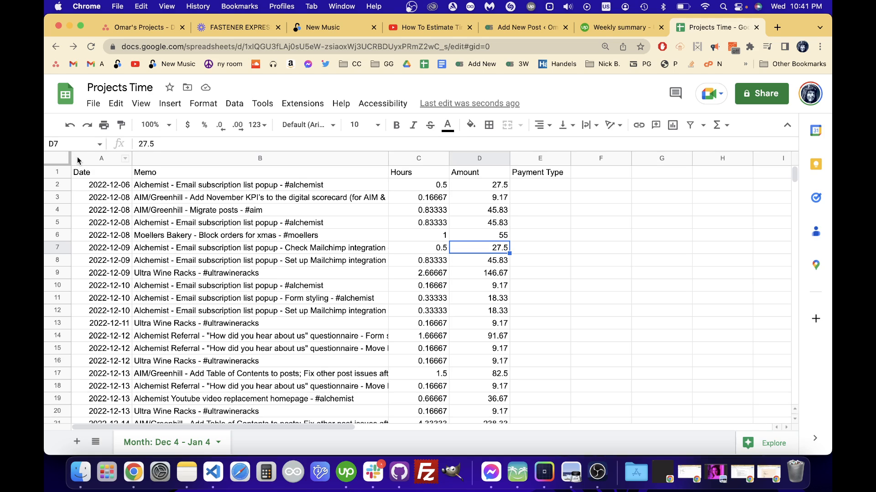
mouse_move(52, 159)
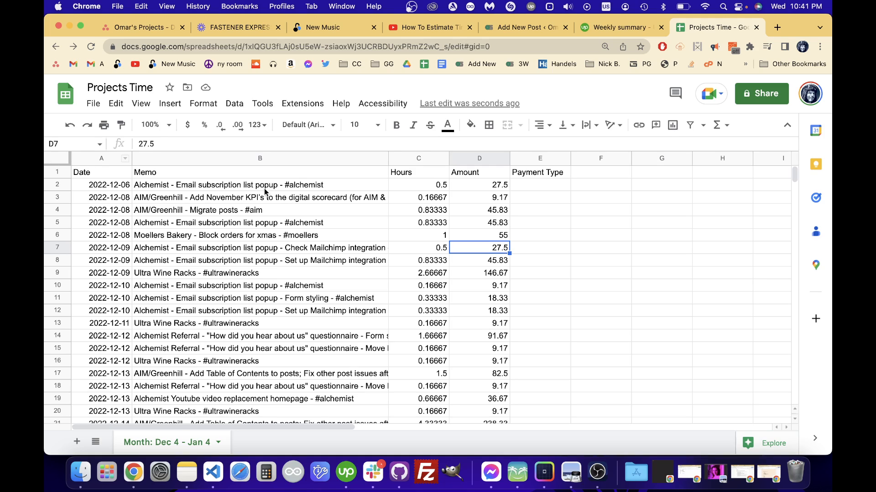
Select the entire Projects Time sheet and create a filter on its header row.
scroll("down", 3)
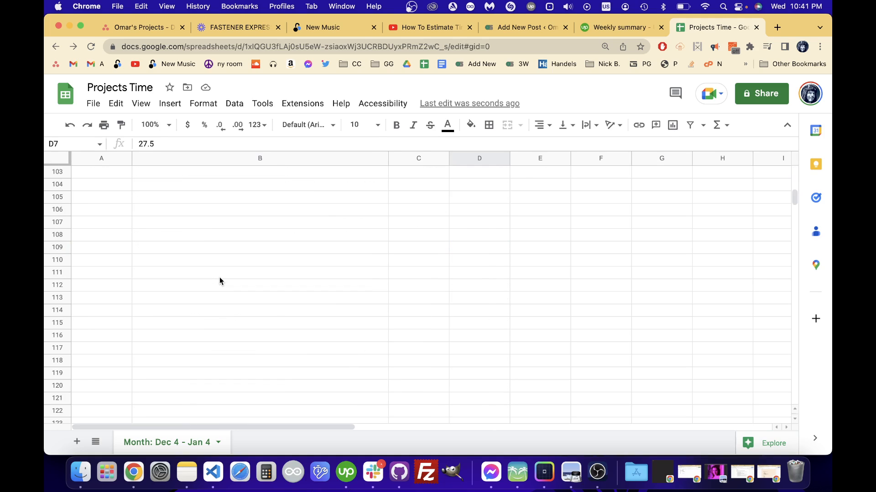
scroll("up", 3)
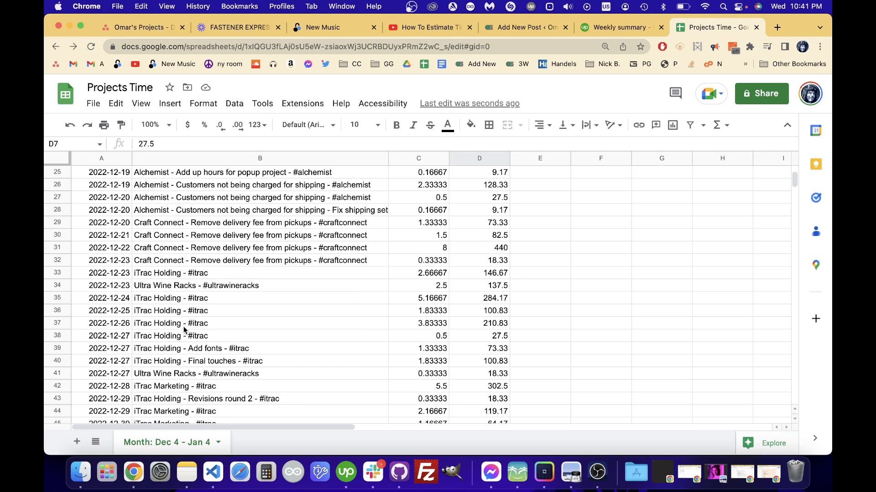
mouse_move(141, 329)
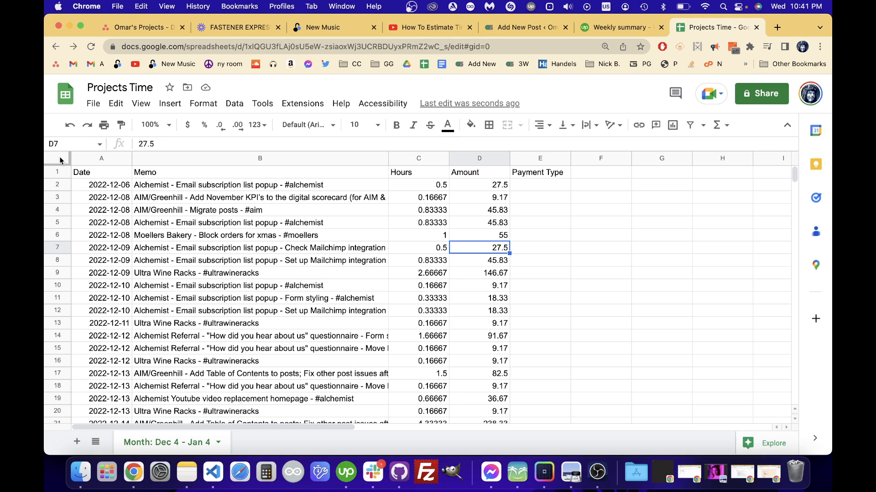
left_click(57, 172)
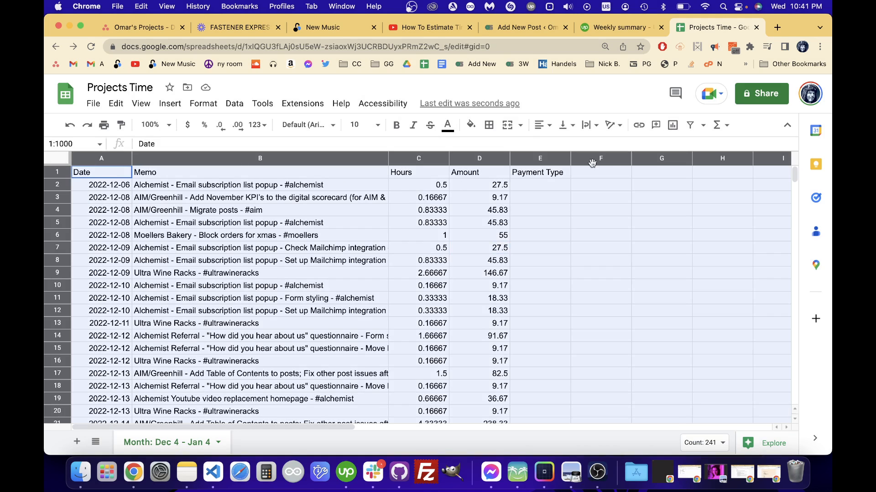
mouse_move(690, 124)
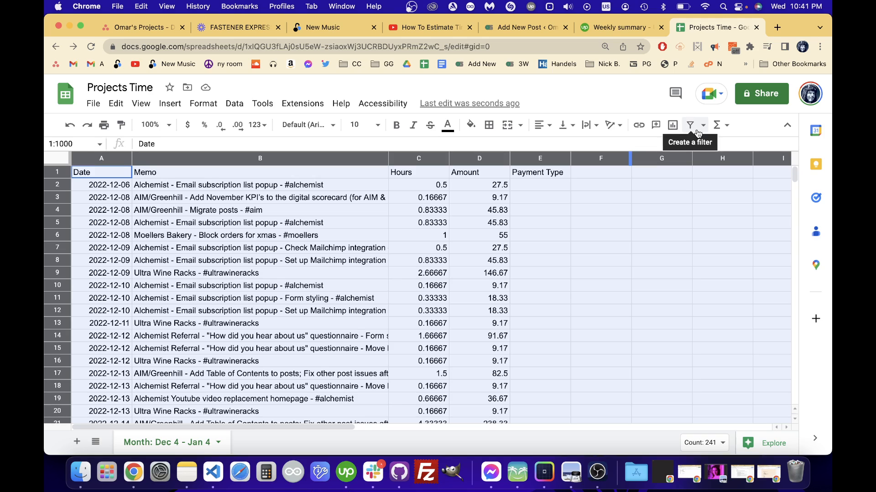
left_click(702, 124)
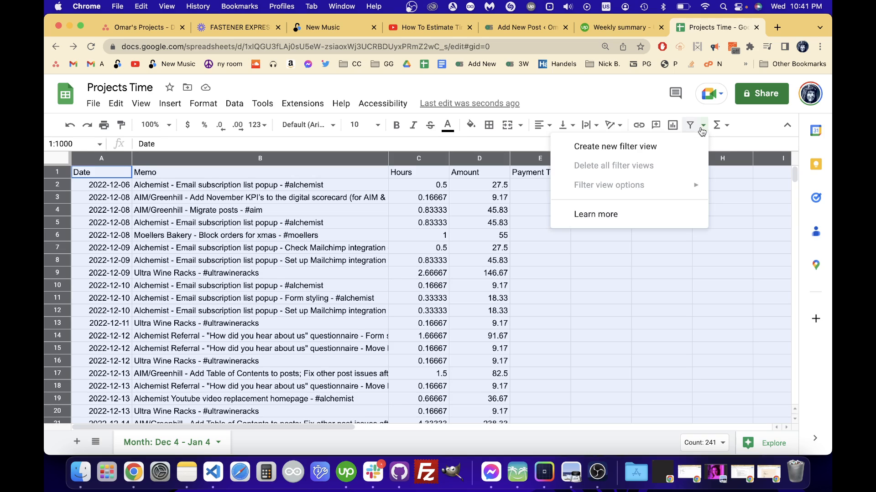
mouse_move(696, 129)
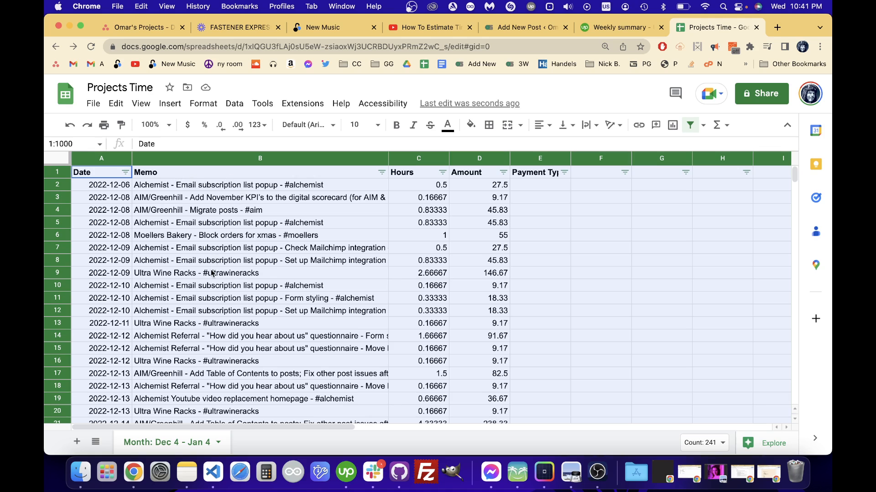
mouse_move(204, 313)
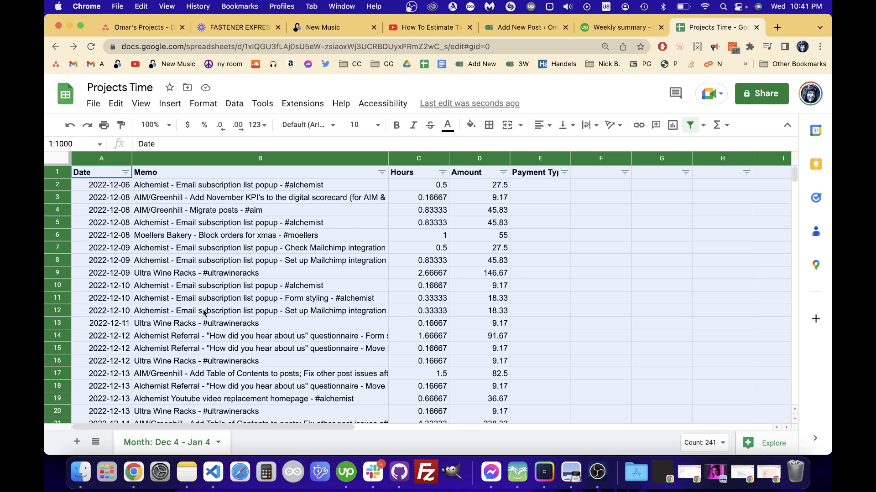
scroll("down", 3)
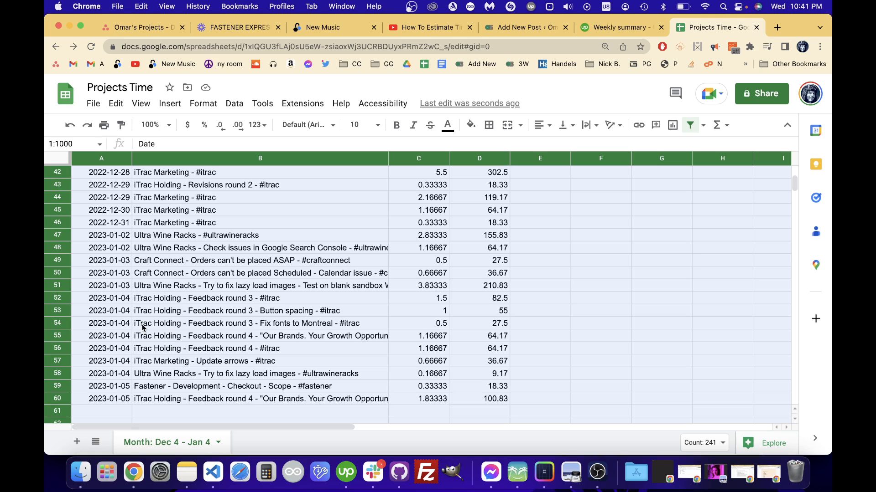
mouse_move(192, 333)
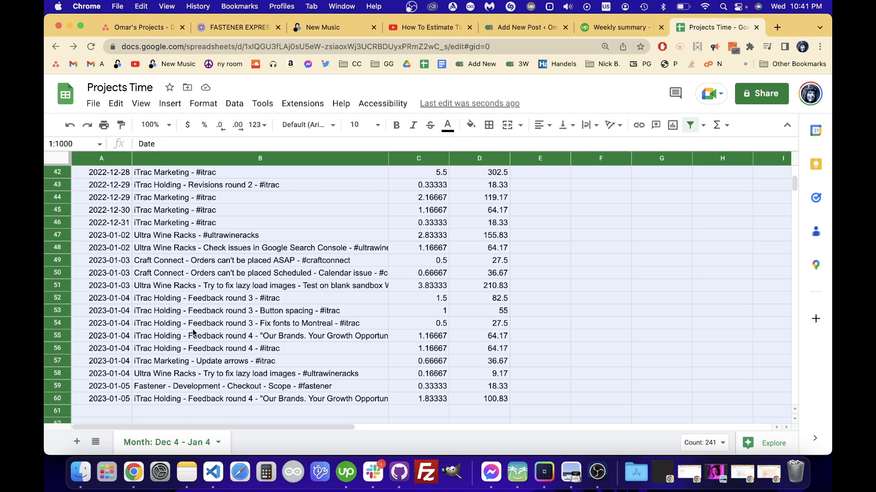
scroll("down", 3)
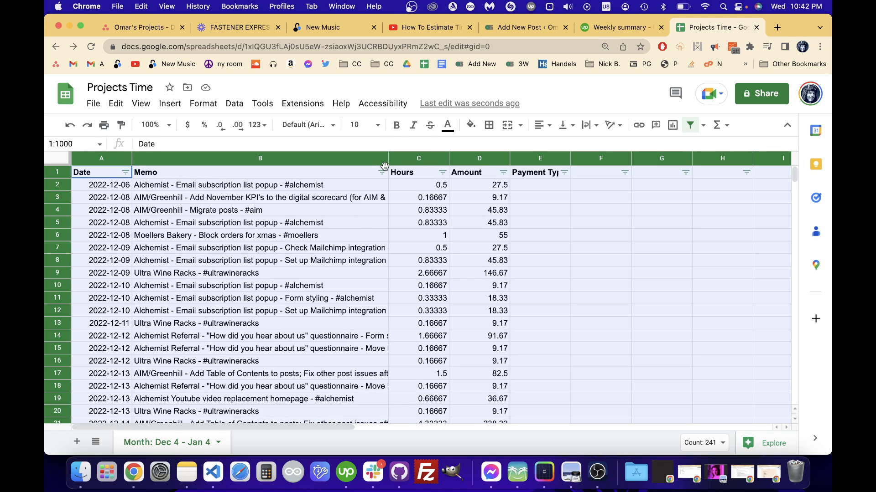
Filter the Memo column with the condition Text contains 'holding'.
left_click(382, 172)
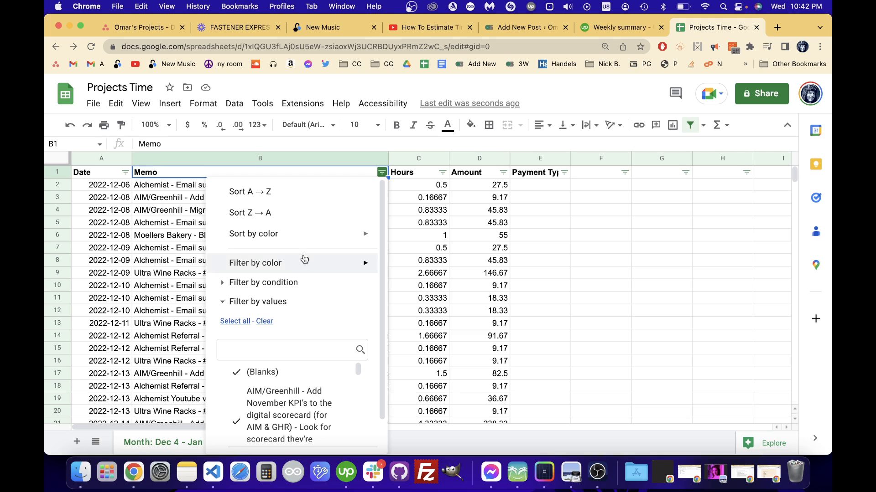
left_click(263, 282)
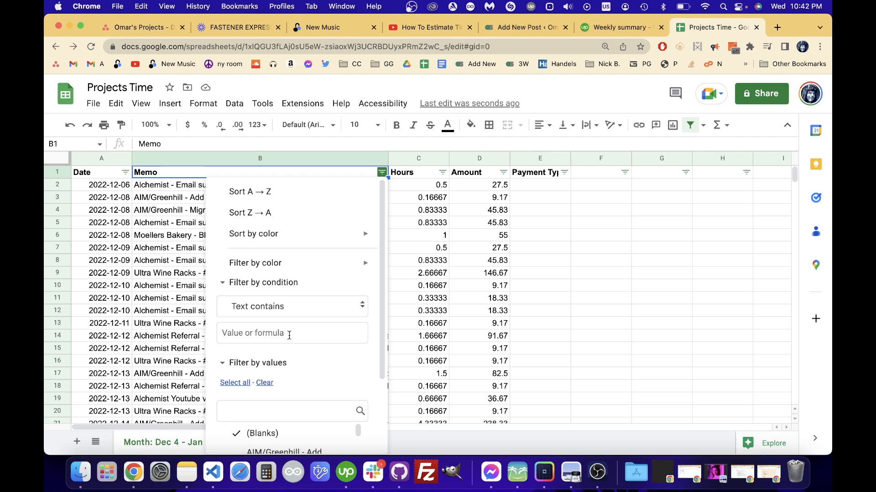
type("holding")
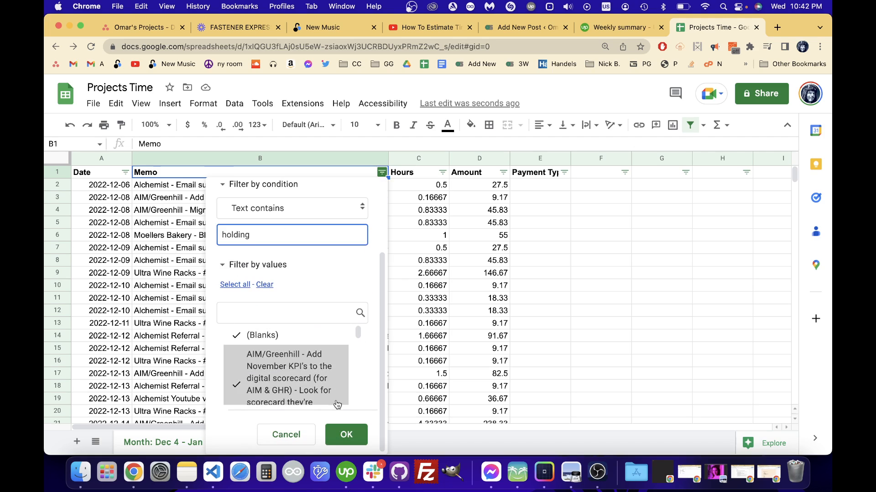
left_click(346, 434)
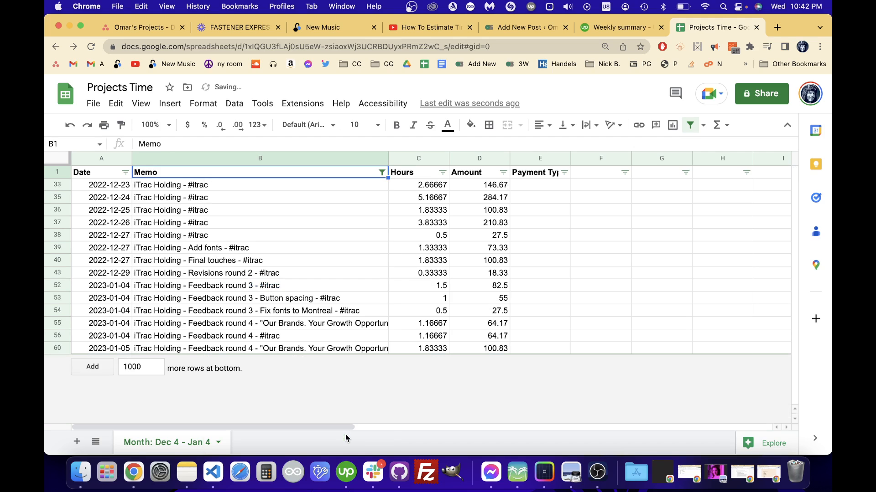
mouse_move(292, 311)
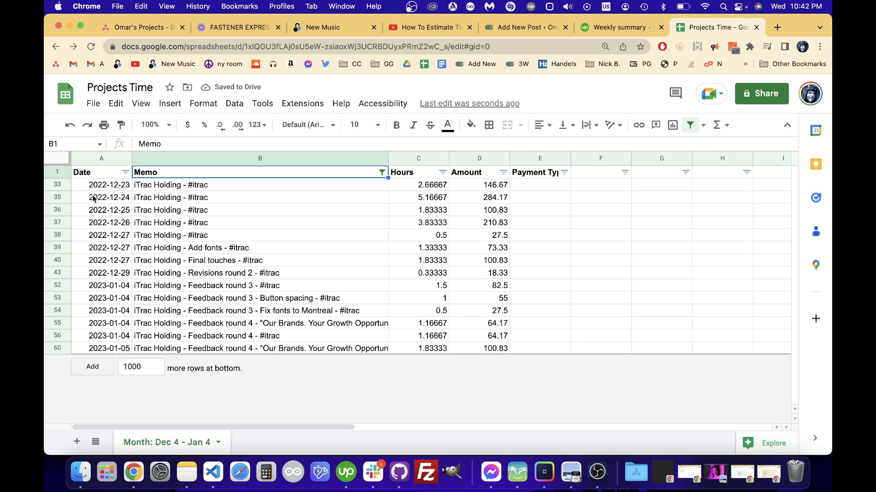
Add a new blank sheet and name its tab 'iTrac Holding Dec 2022'.
left_click(82, 172)
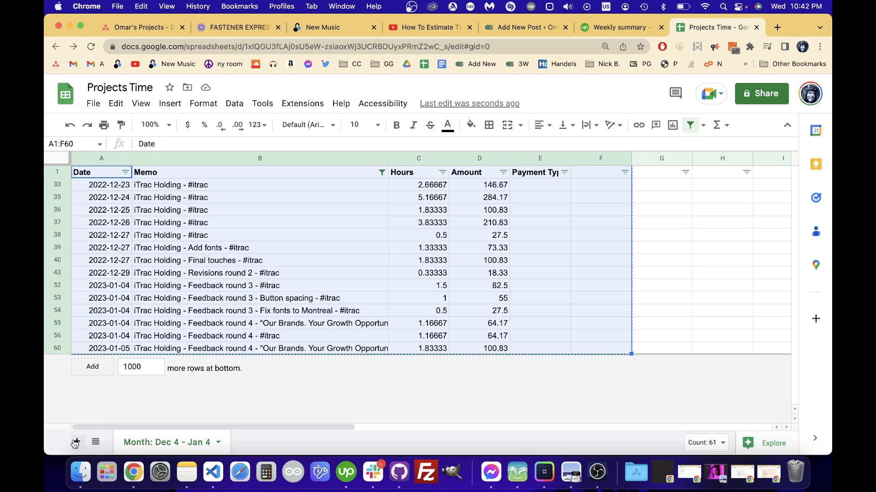
left_click(76, 443)
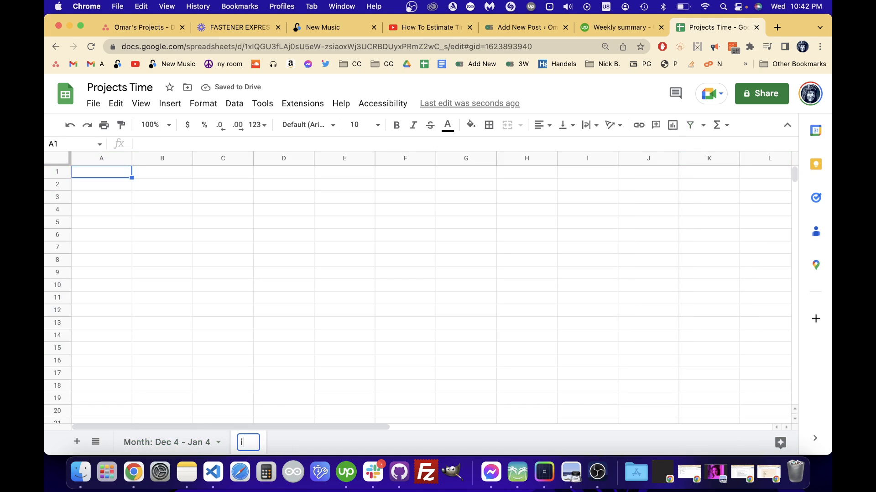
type("Trac Holding")
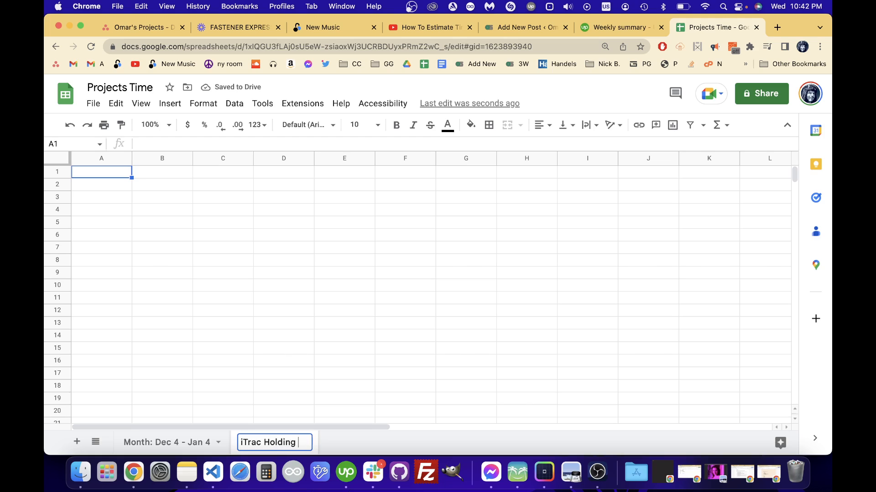
type("Jan")
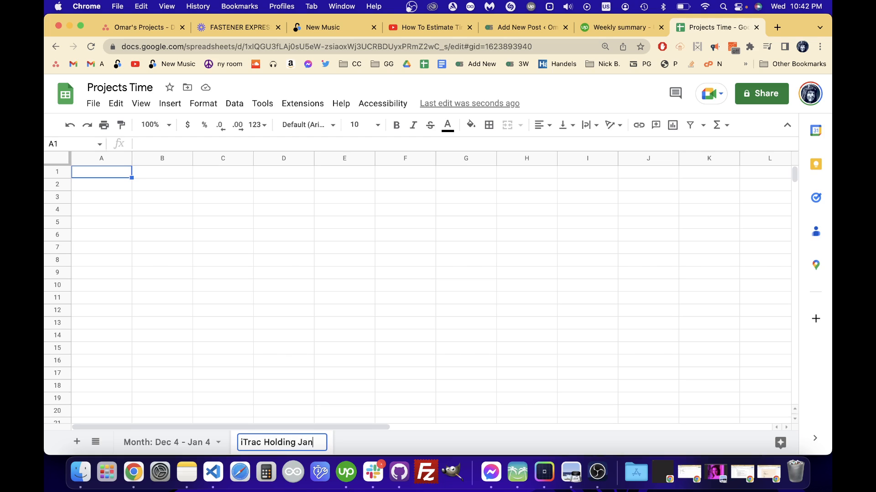
key("backspace")
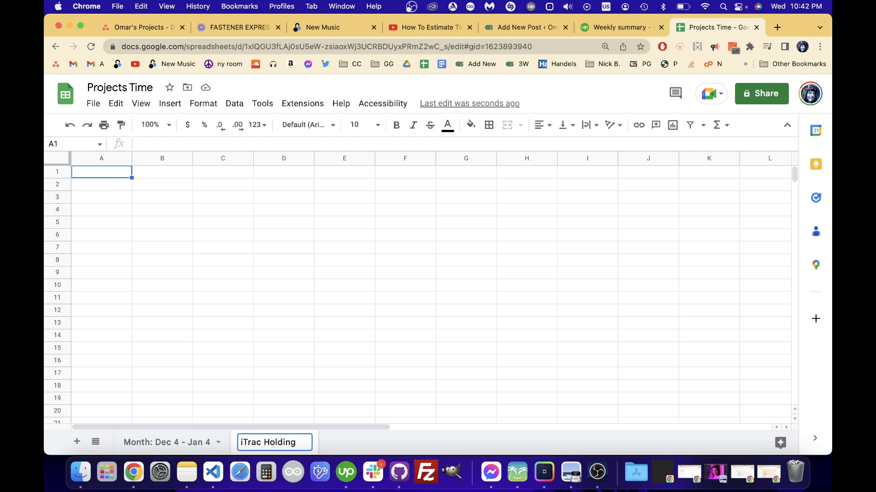
type("Dec 20")
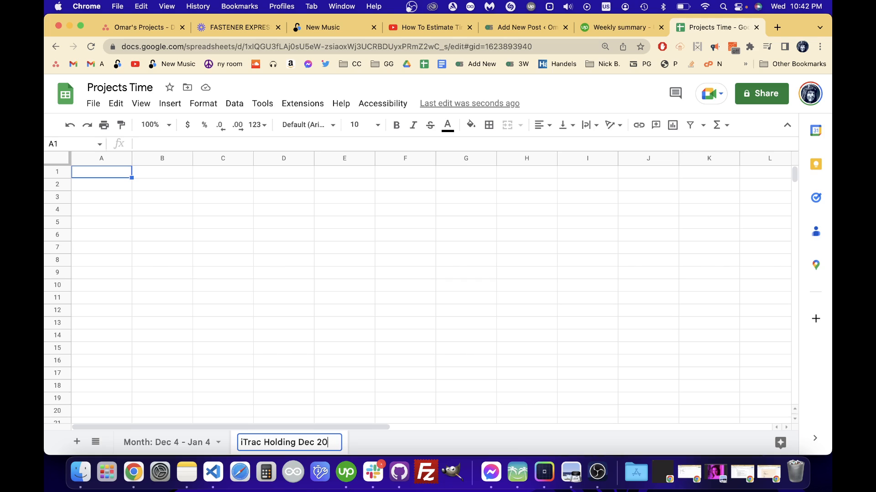
type("2")
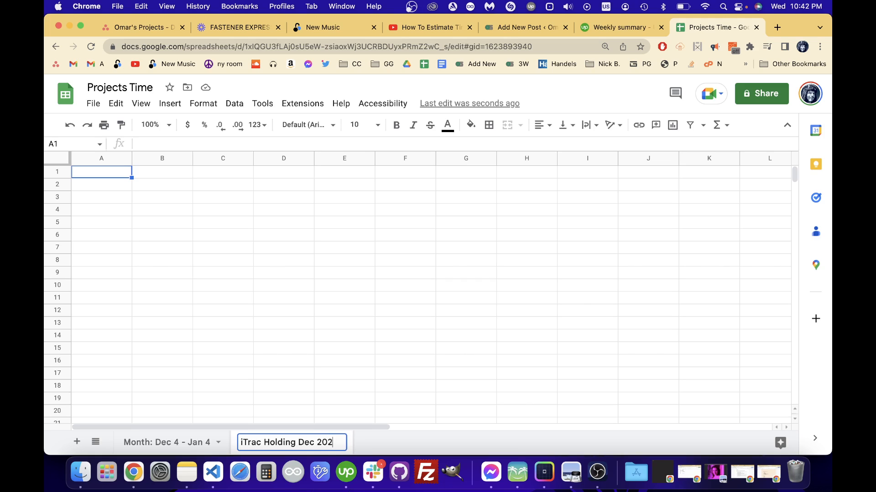
type("2")
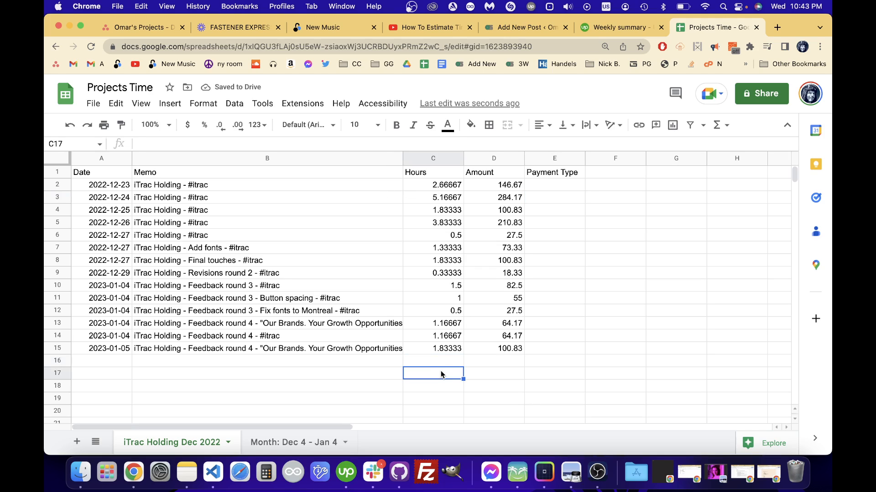
mouse_move(150, 289)
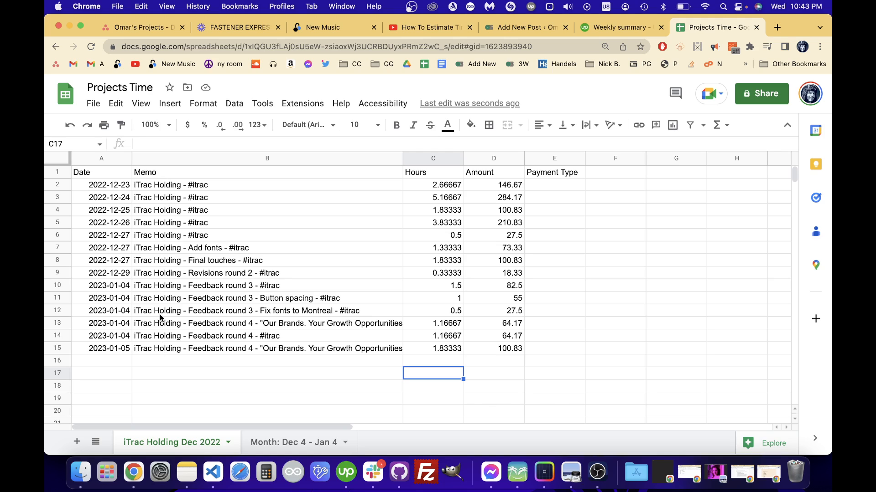
mouse_move(197, 413)
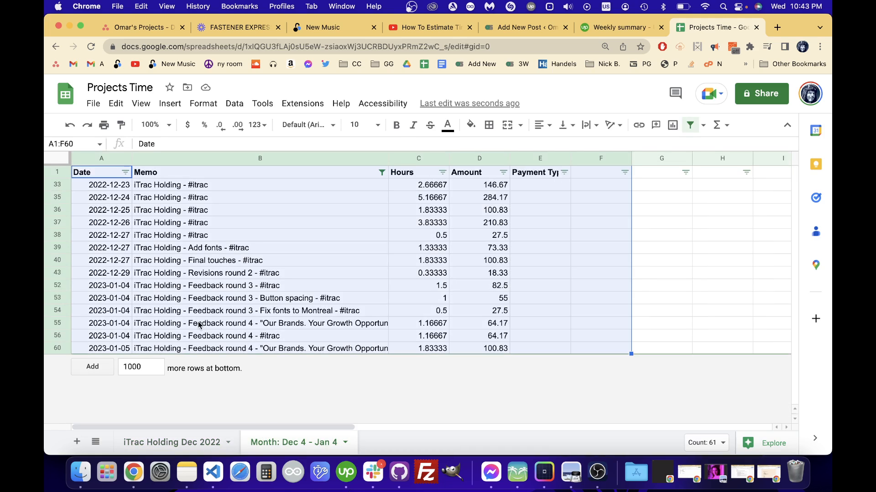
mouse_move(423, 219)
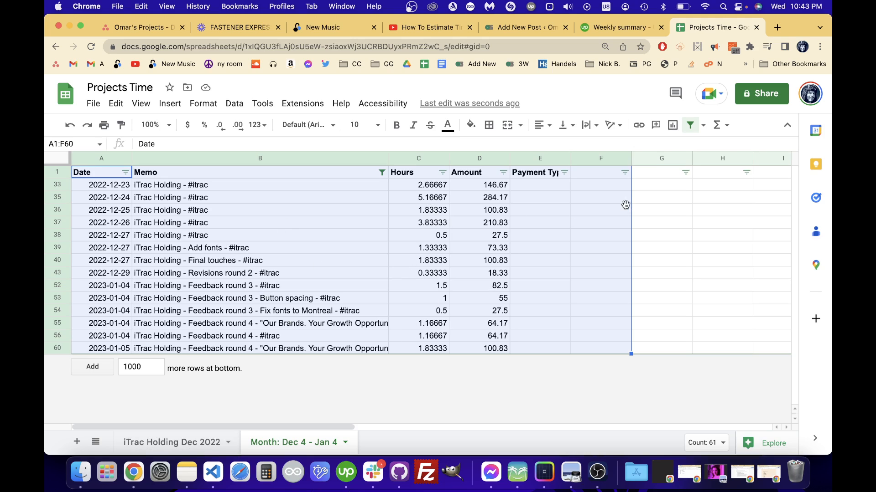
Begin a SUM formula over the filtered Hours values, previewing 46.83333.
type("=")
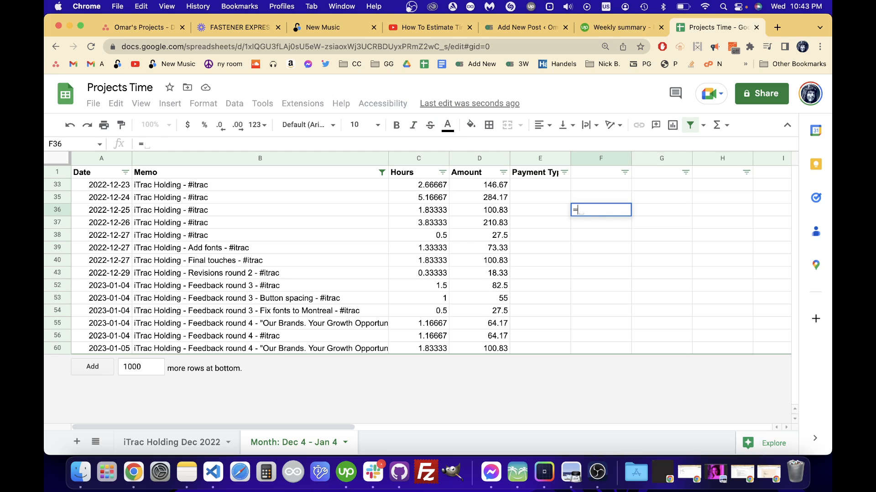
left_click(419, 185)
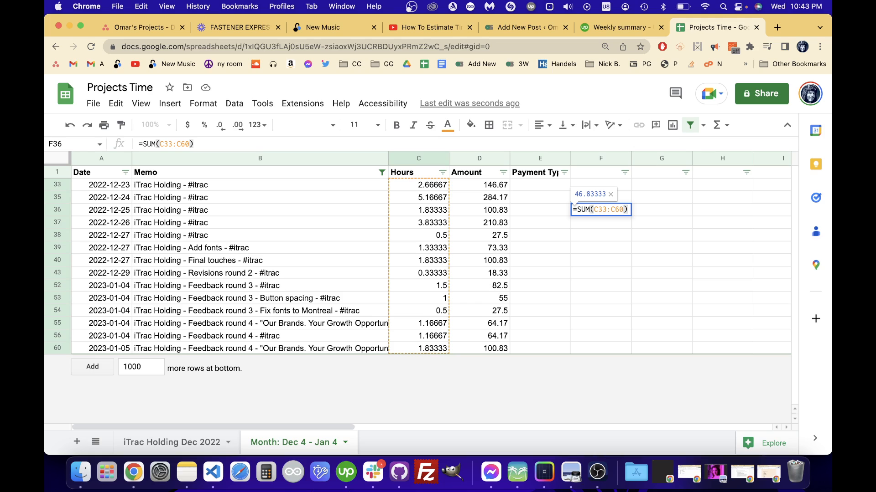
mouse_move(418, 159)
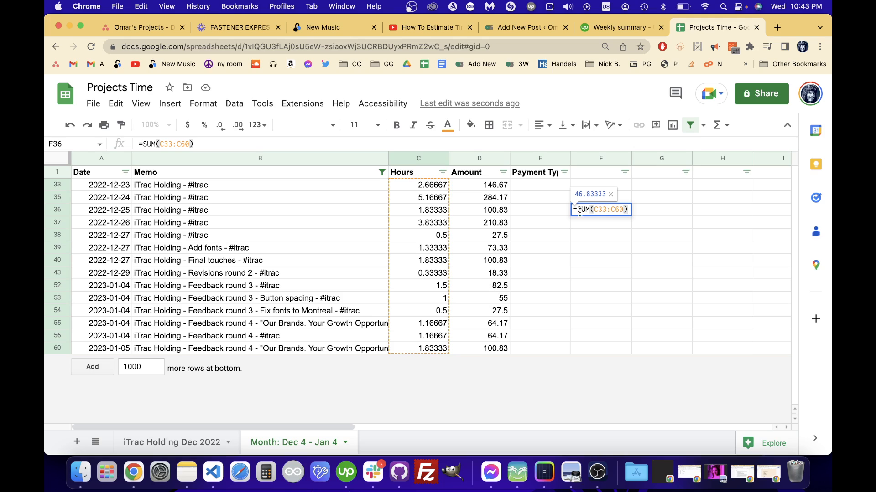
mouse_move(76, 284)
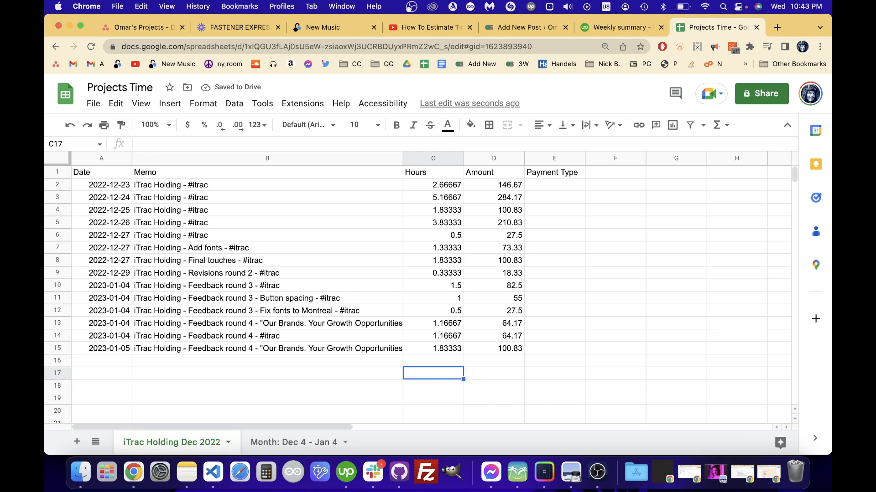
Enter =SUM(C2:C15), then clear the temporary hours total from F36.
type("=SUM(C2:C15)")
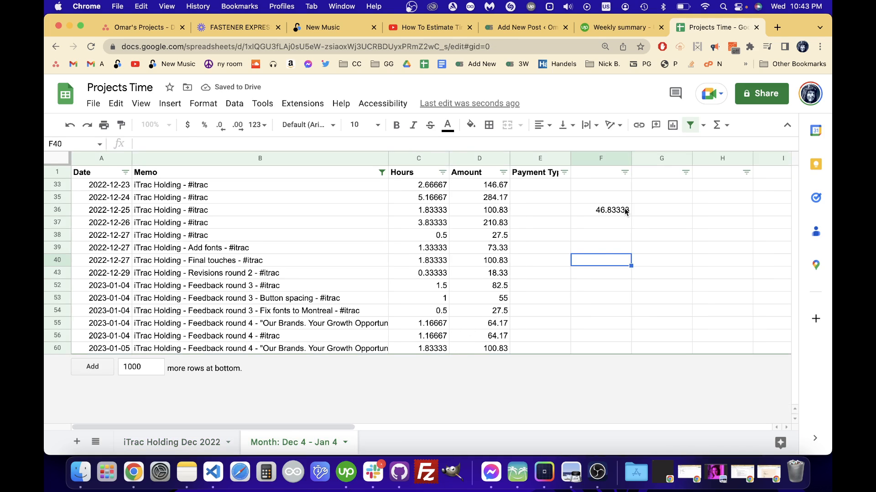
left_click(601, 210)
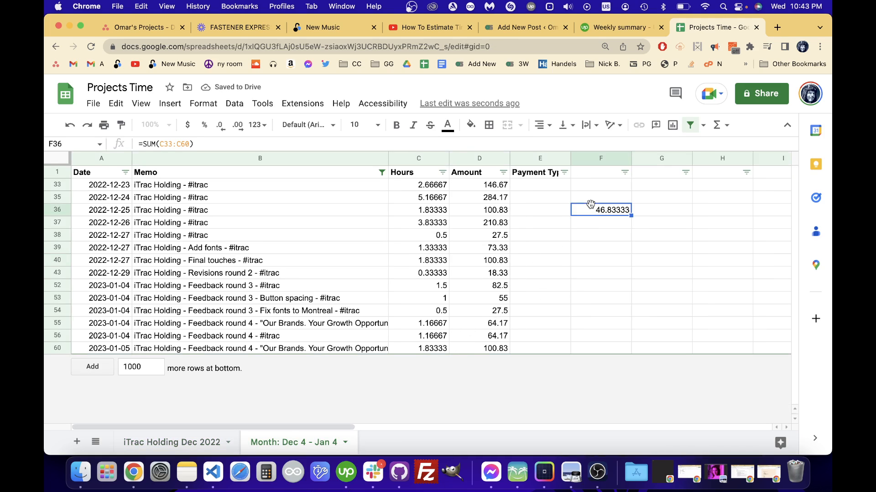
key("Delete")
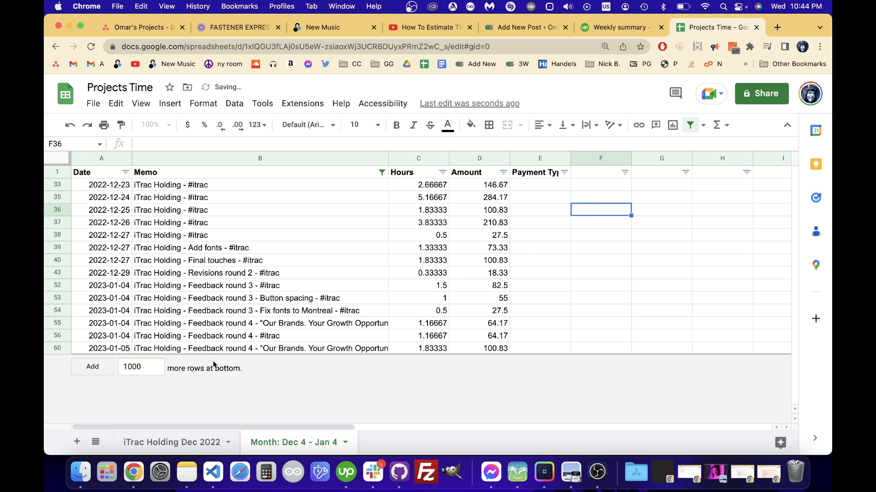